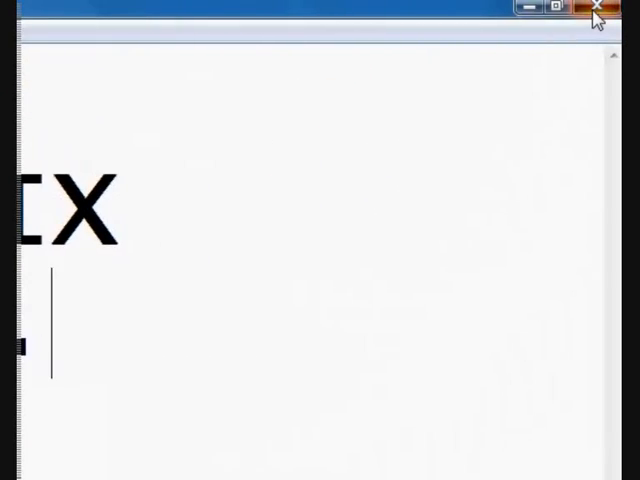
Minimize Notepad and bring Firefox forward on the Taringa USD Full (Fix) post
left_click(594, 8)
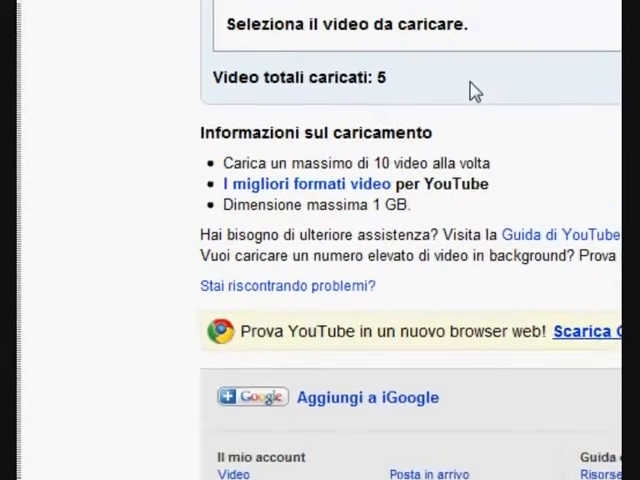
left_click(34, 32)
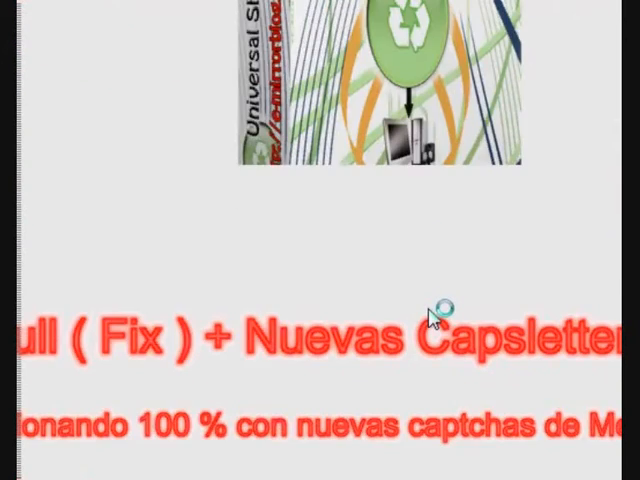
Follow the Descargar archivo link to RapidShare and choose the Free user download
scroll("down", 3)
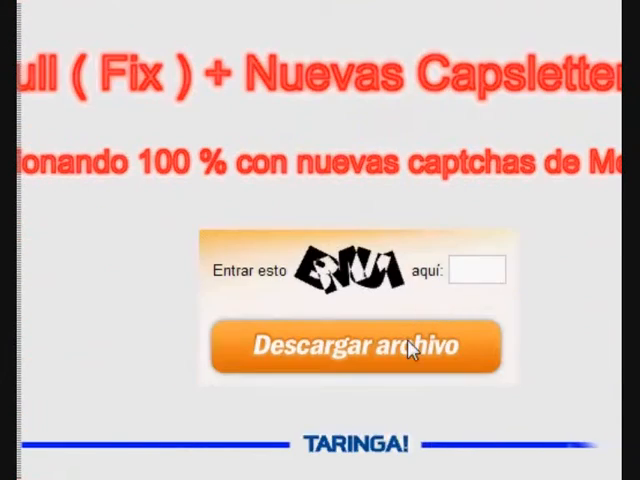
scroll("down", 3)
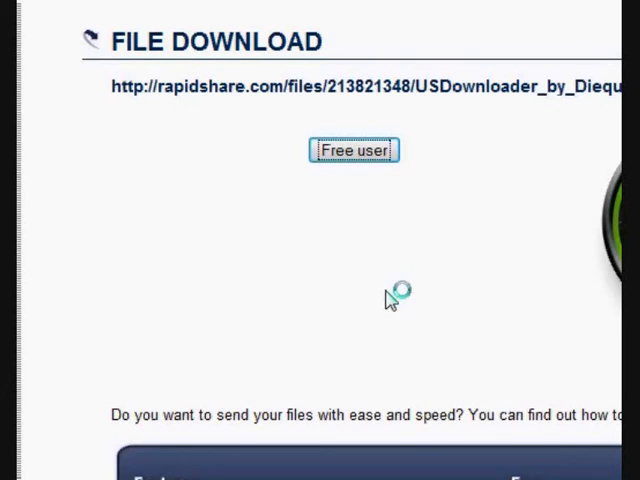
left_click(352, 148)
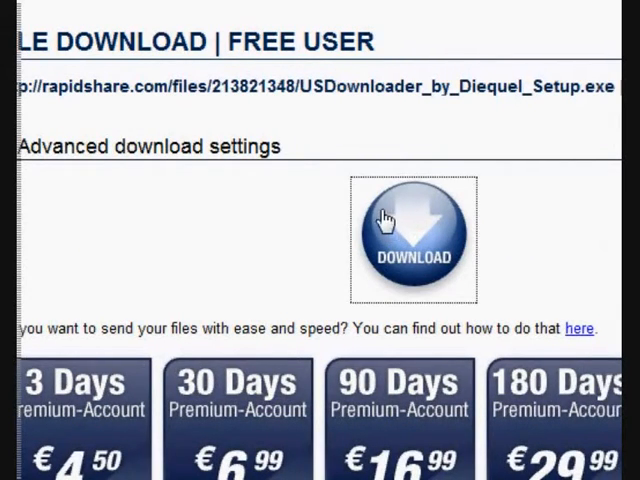
Download USDownloader_by_Diequel_Setup.exe, choosing Salva file so it appears in Downloads
left_click(414, 236)
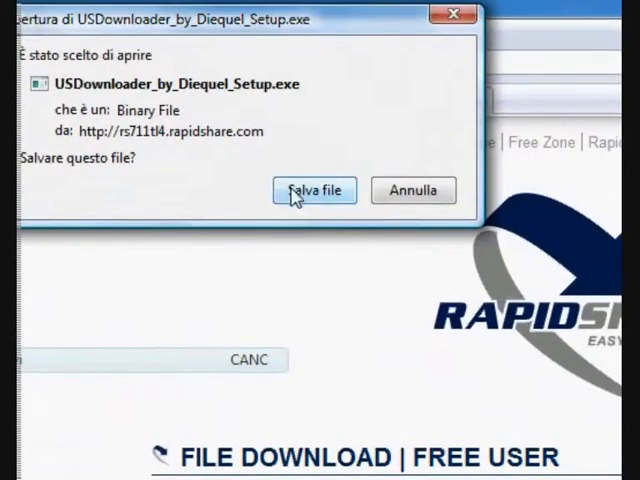
left_click(314, 190)
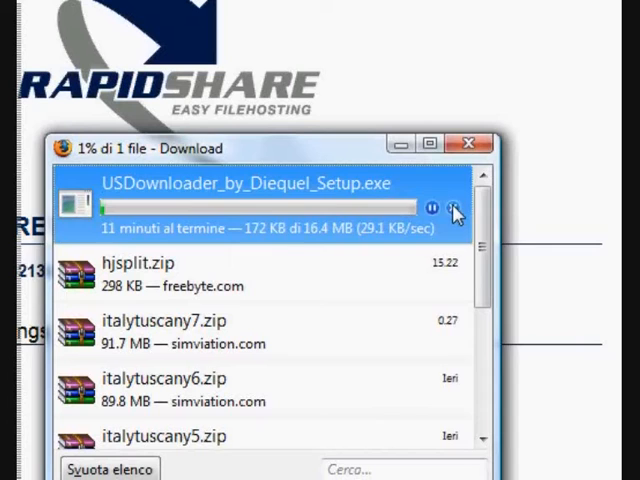
left_click(470, 144)
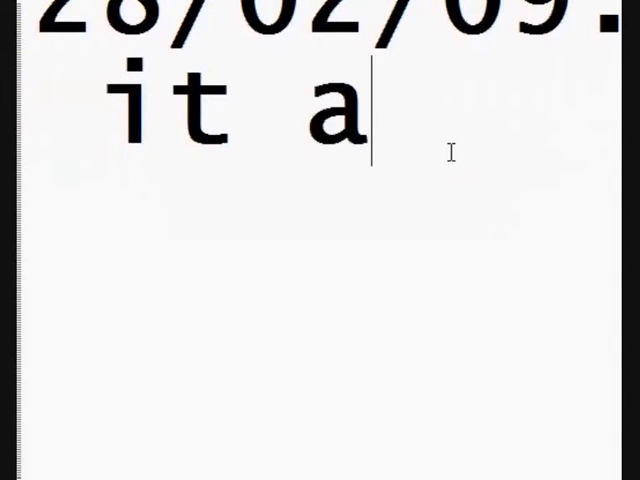
Add note text '... and run it !!' and 'now installed ... it works'
type("nd")
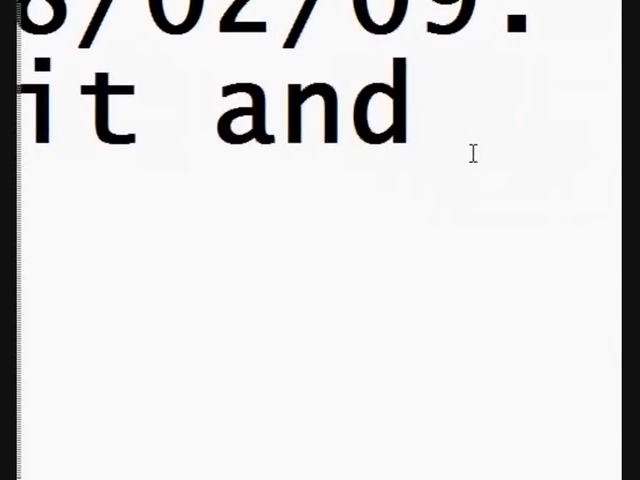
type("run it")
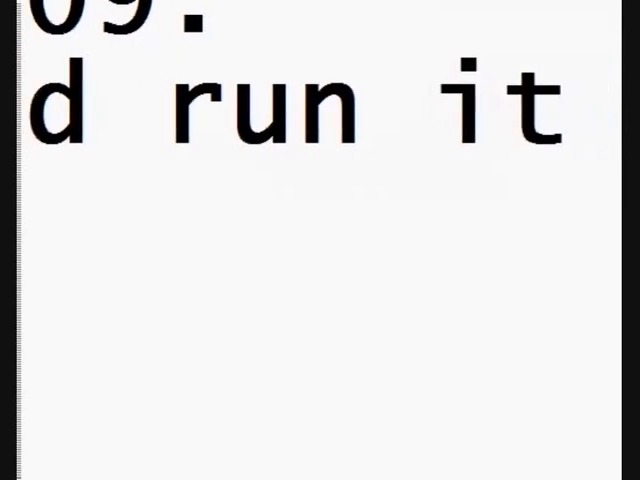
type("!!")
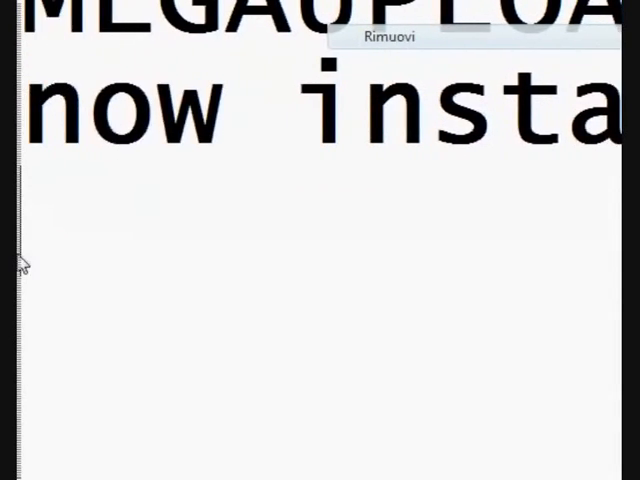
type("it wor")
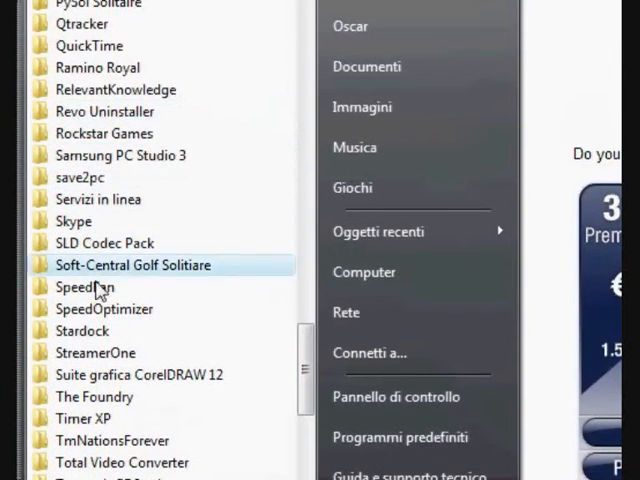
Search 'usd' in the Start menu to list the USDownloader entries and setup files
scroll("down", 3)
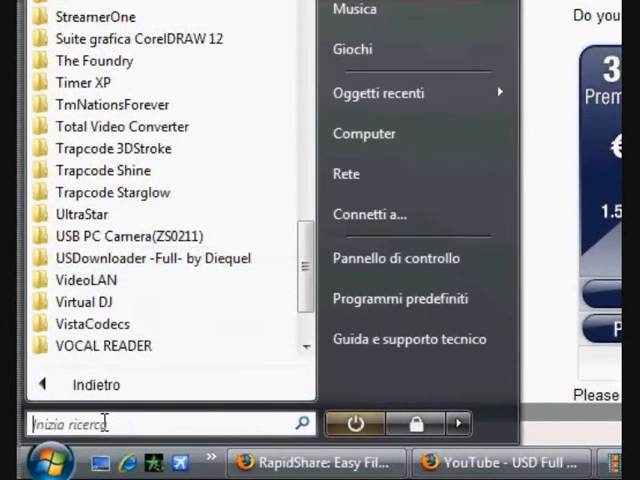
type("usd")
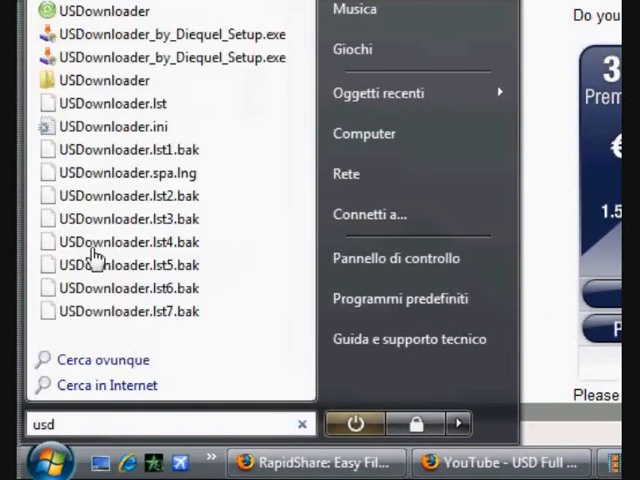